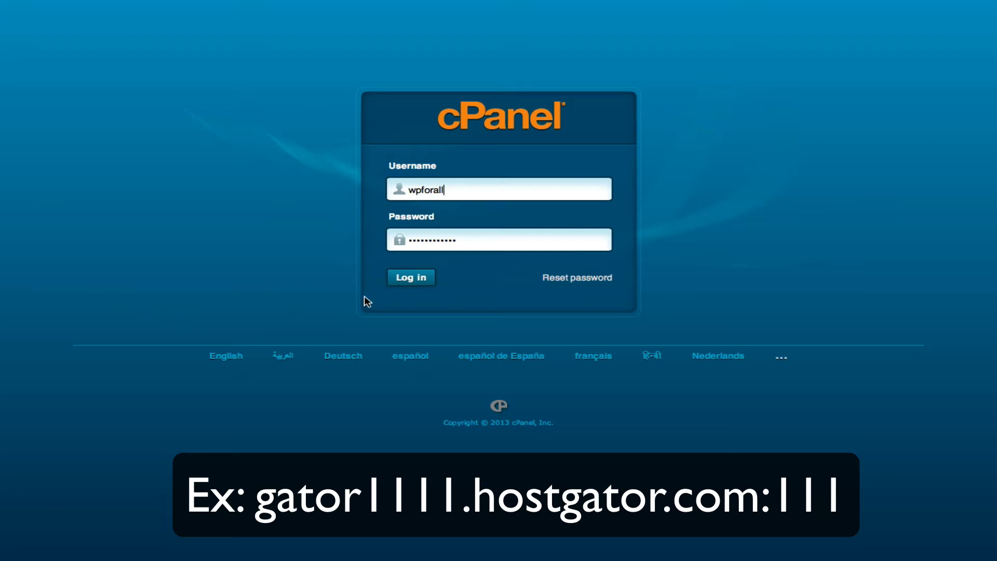
Log in to the cPanel hosting account with the entered username and password
click(411, 277)
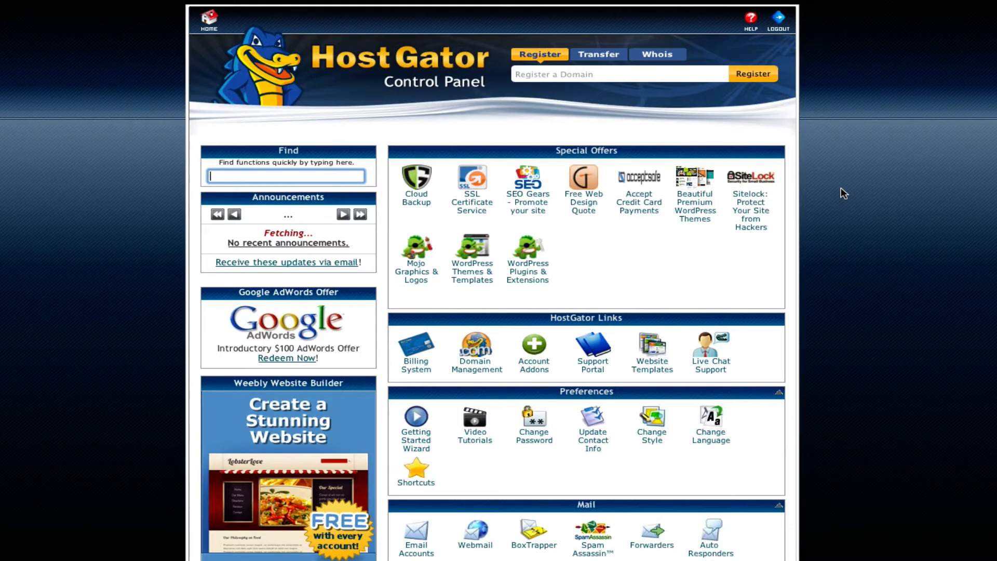
mouse_move(854, 189)
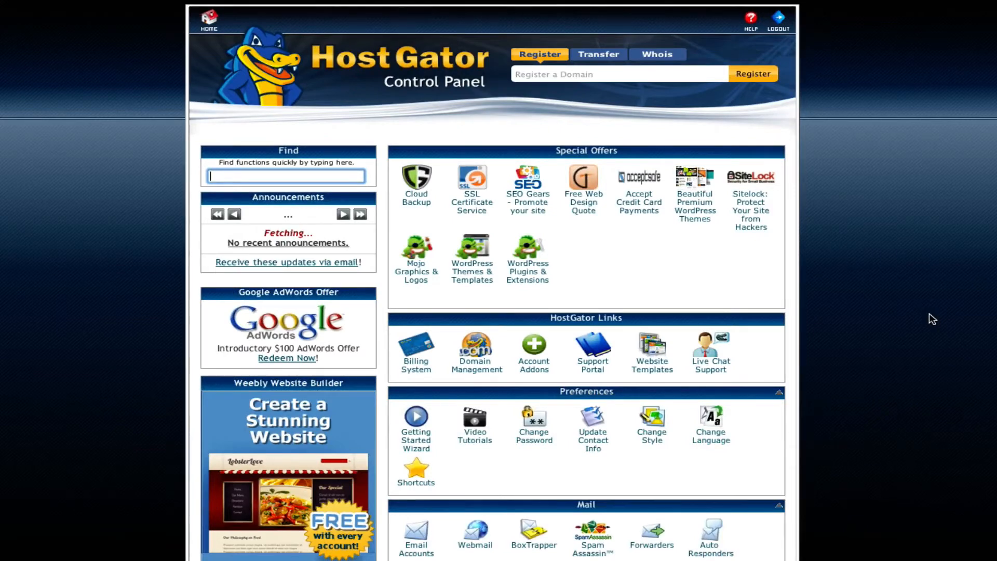
mouse_move(921, 311)
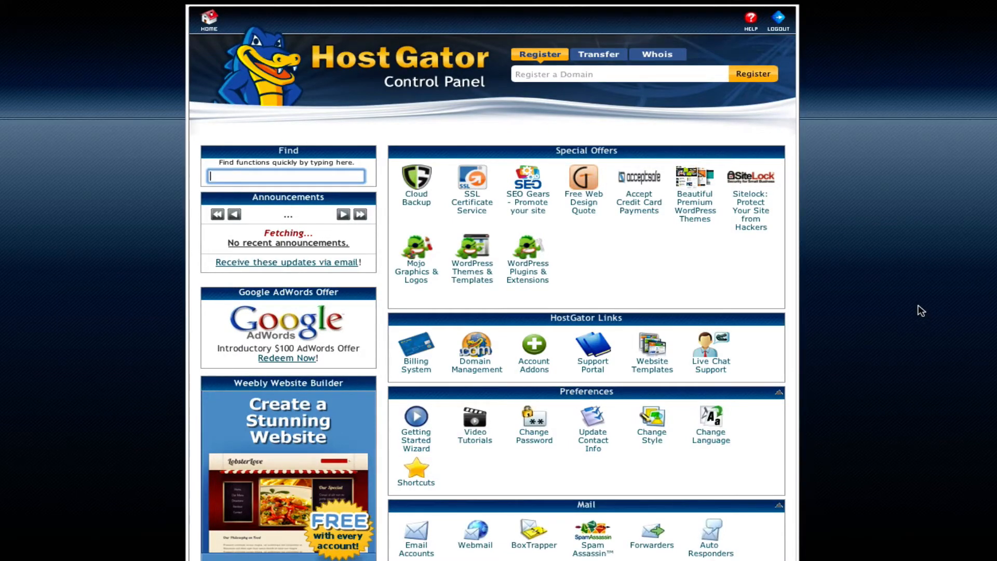
scroll(down, 3)
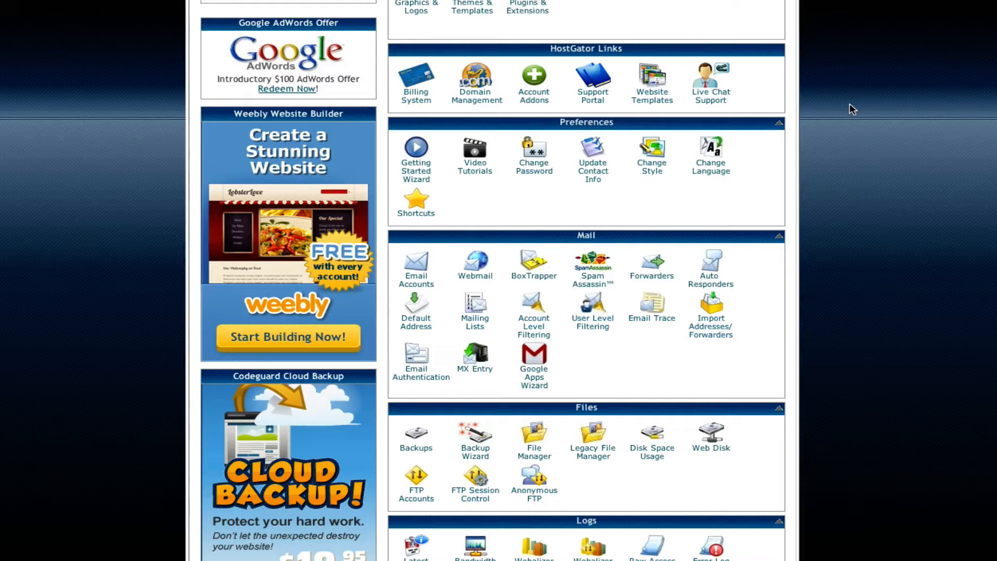
mouse_move(844, 96)
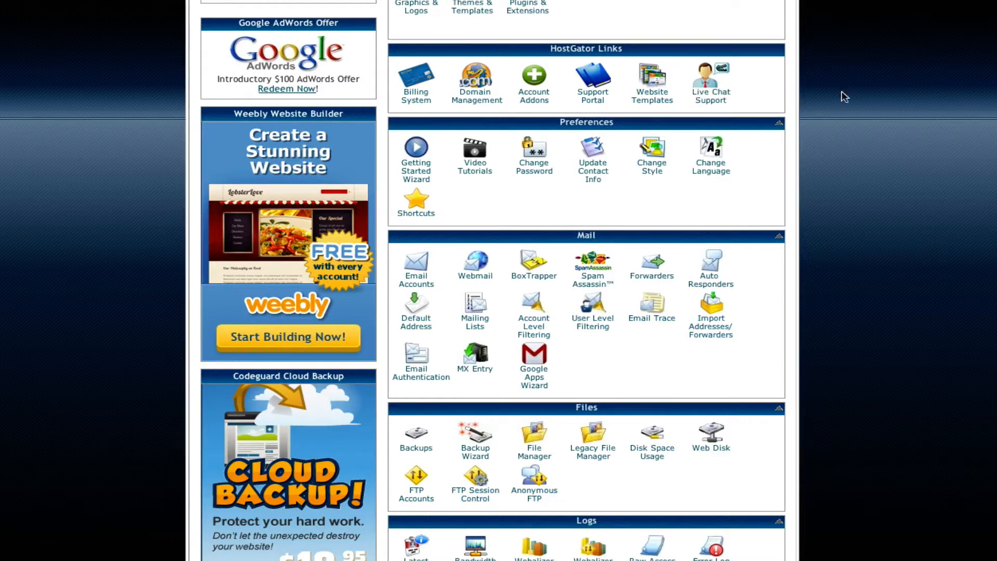
mouse_move(865, 101)
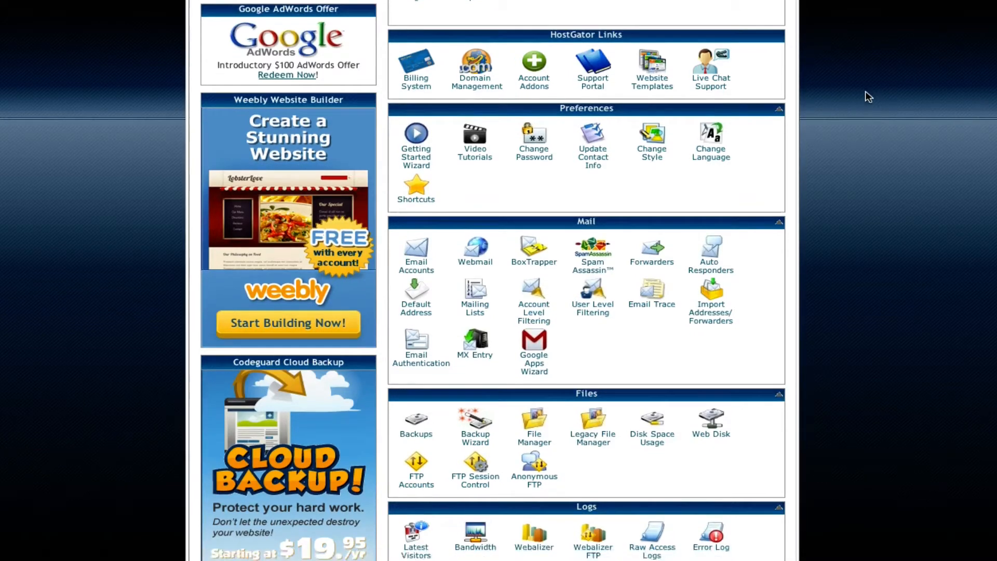
scroll(down, 3)
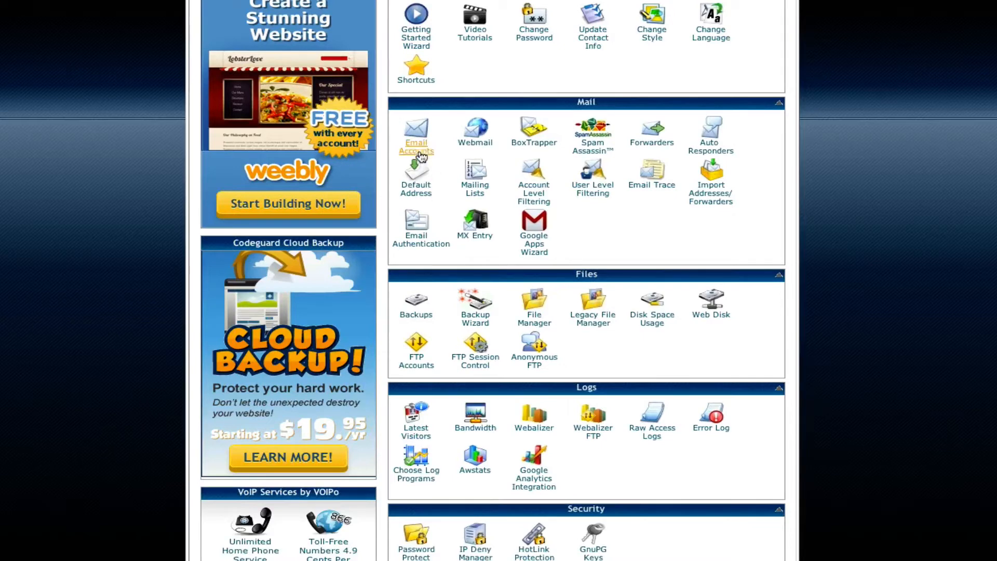
mouse_move(966, 189)
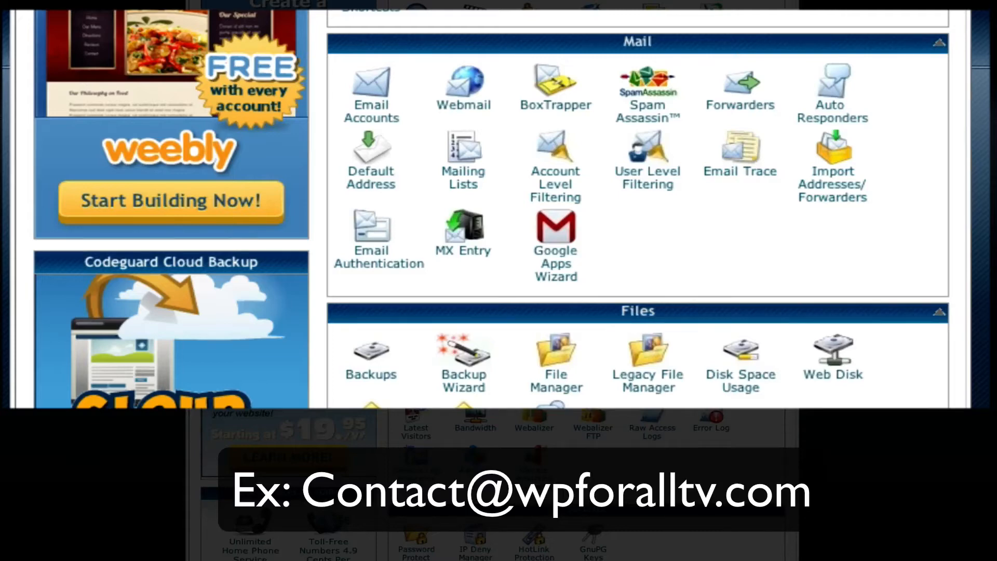
scroll(down, 3)
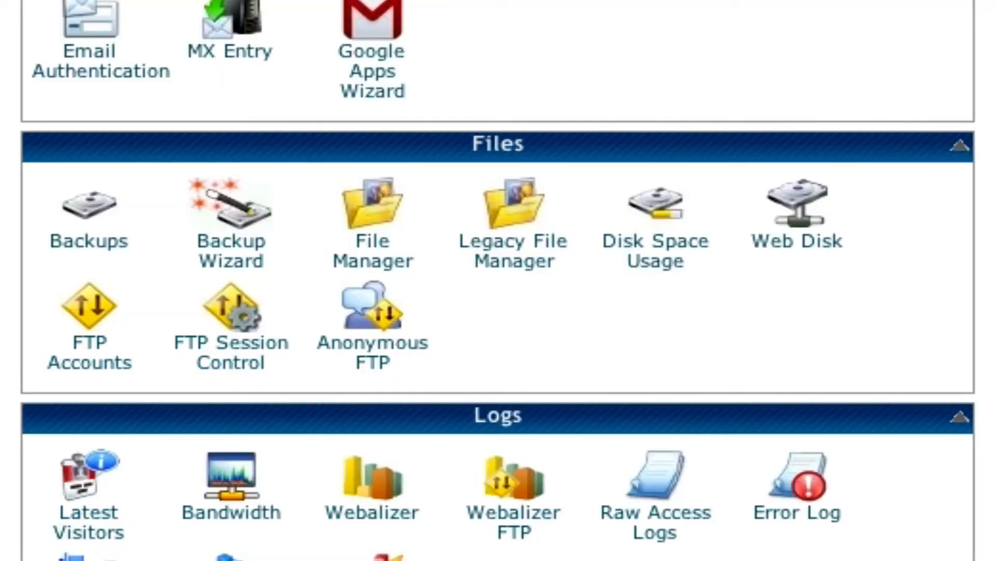
mouse_move(512, 486)
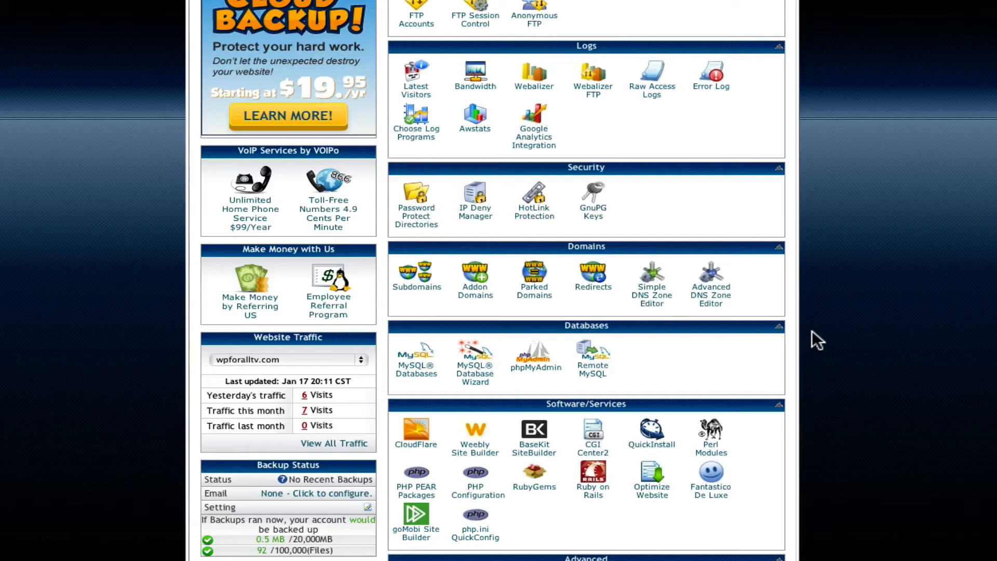
scroll(down, 3)
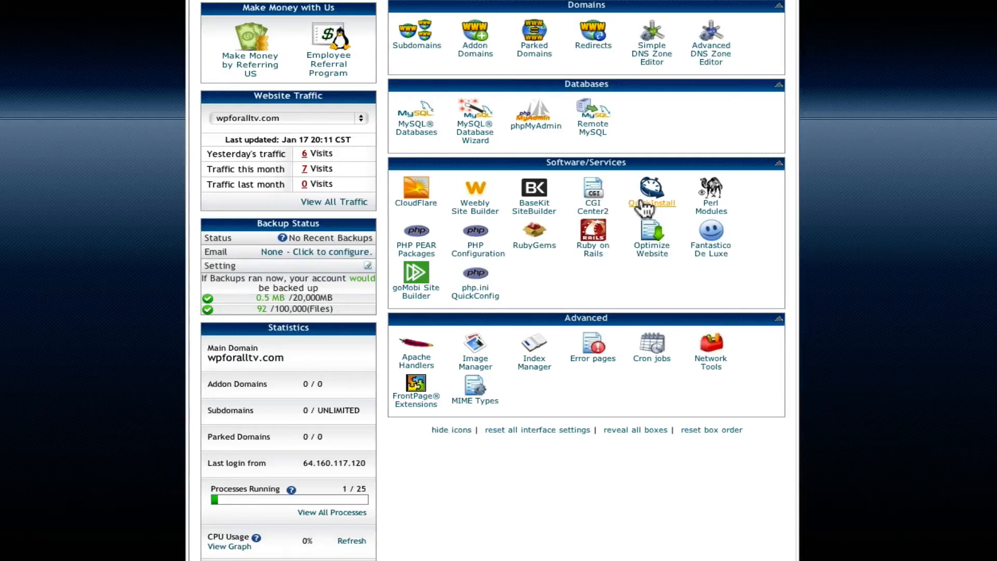
mouse_move(878, 216)
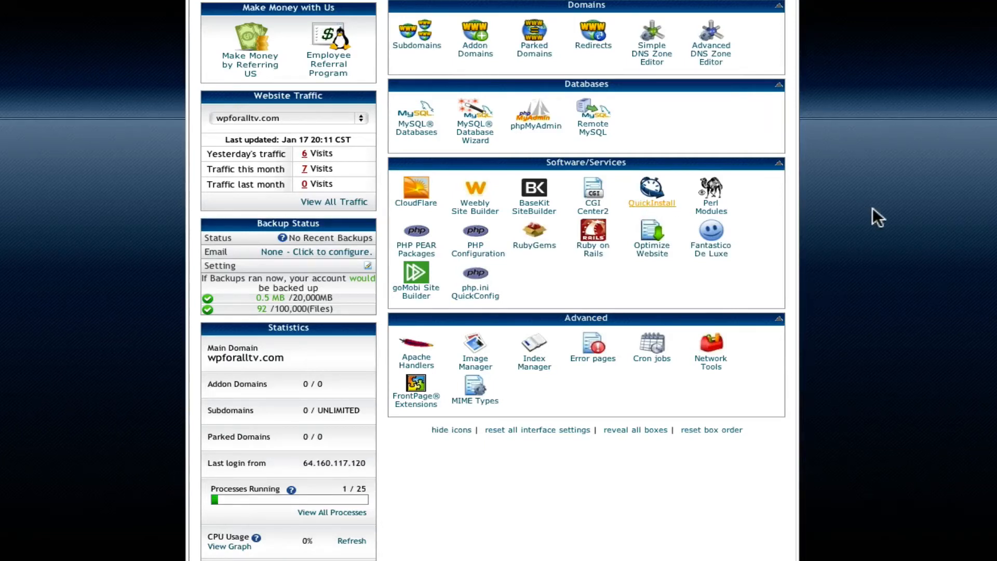
Start QuickInstall and choose WordPress to reach its install form for wpforalltv.com
click(651, 188)
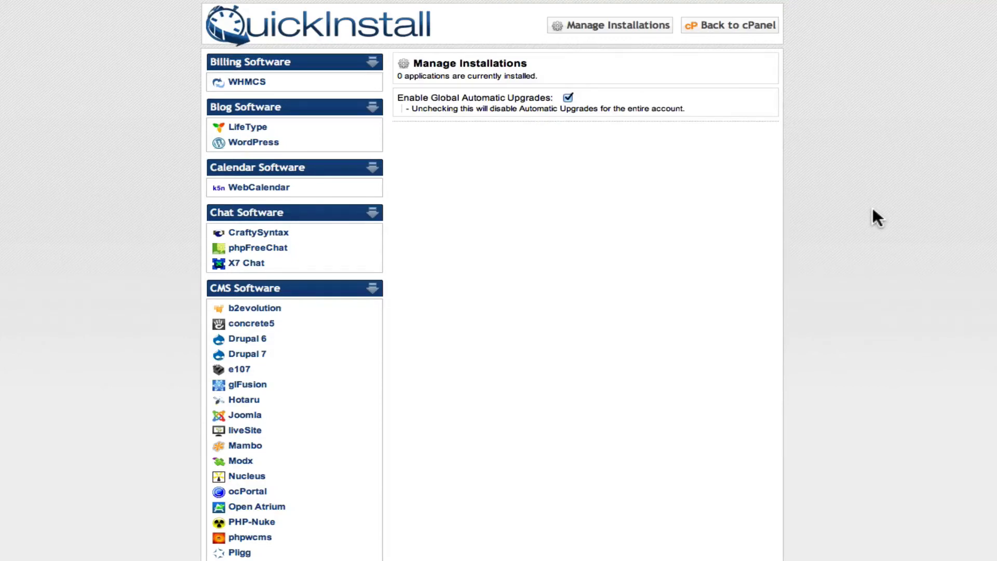
mouse_move(345, 163)
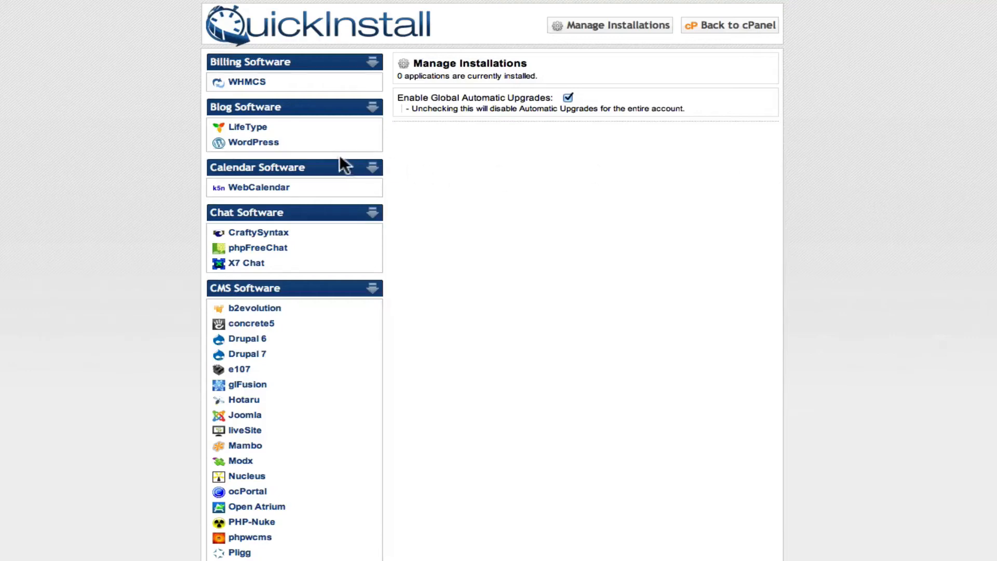
mouse_move(299, 347)
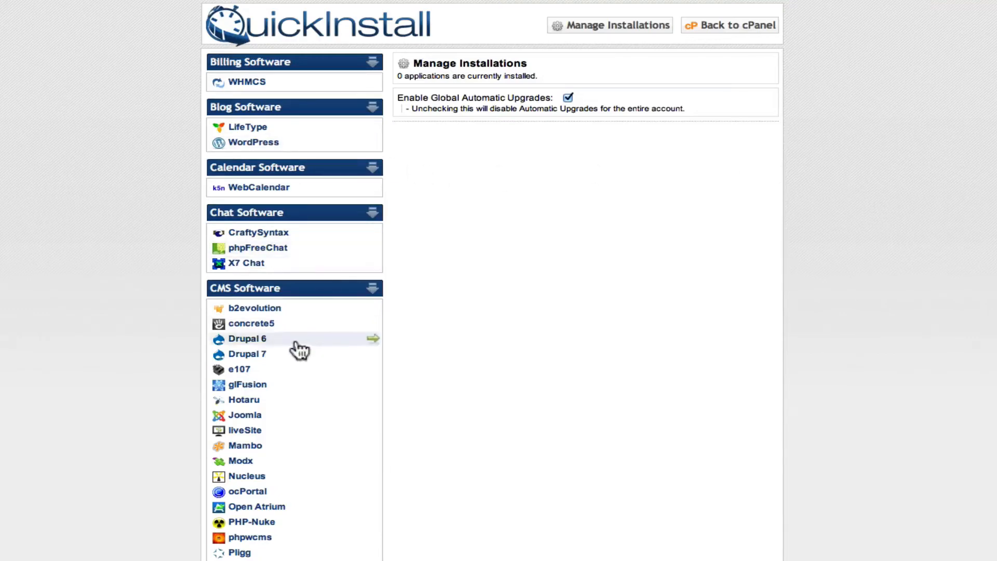
mouse_move(940, 381)
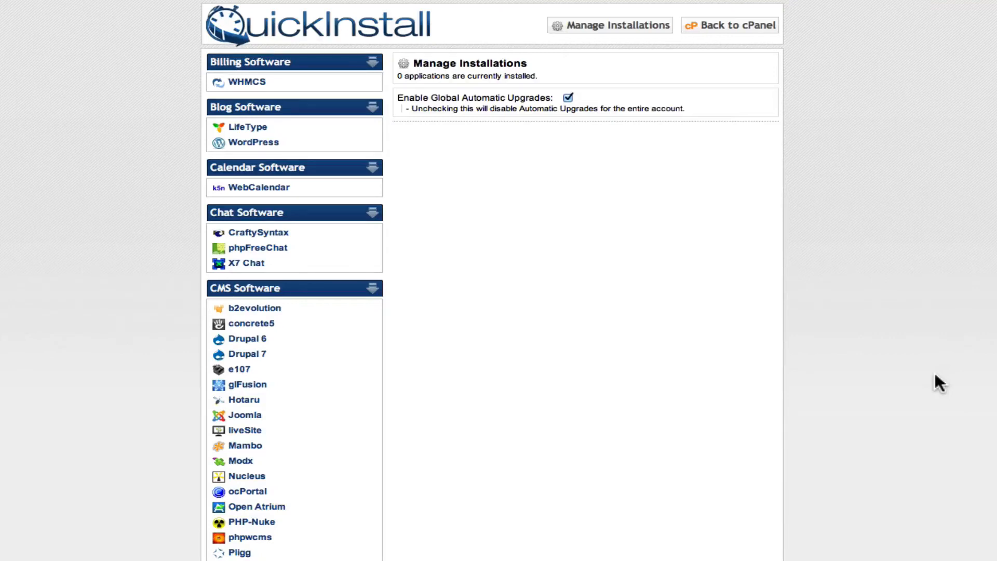
mouse_move(253, 142)
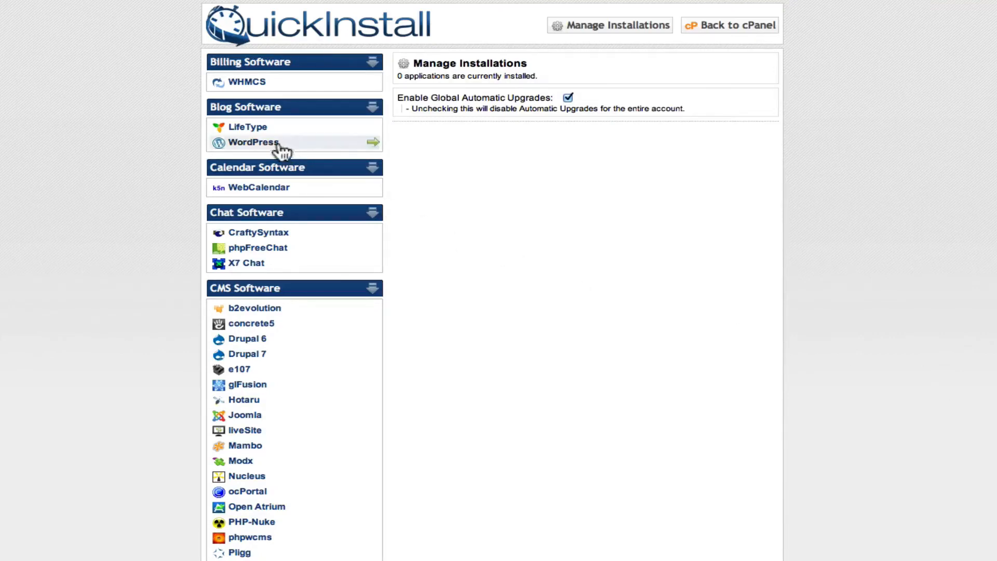
click(253, 143)
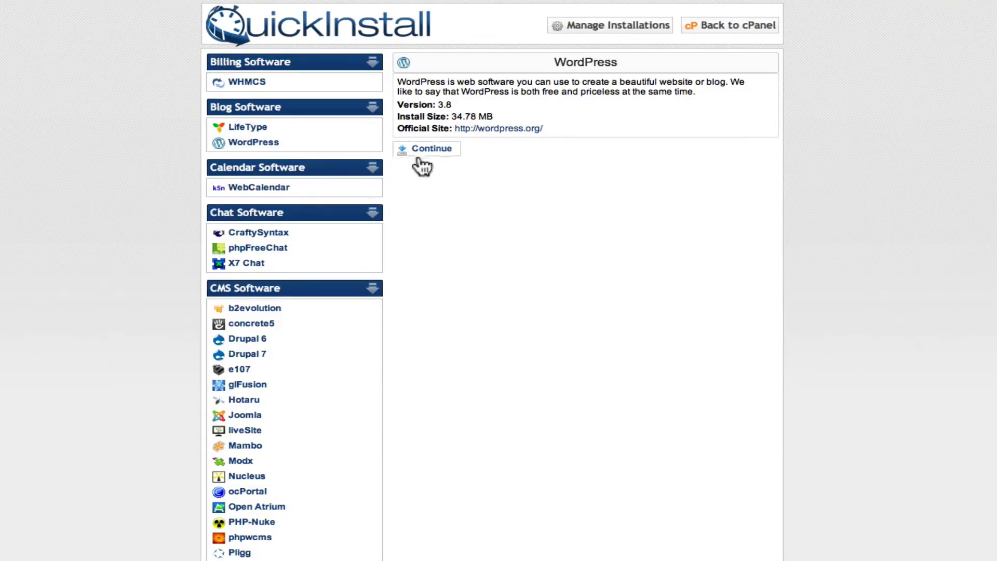
click(432, 148)
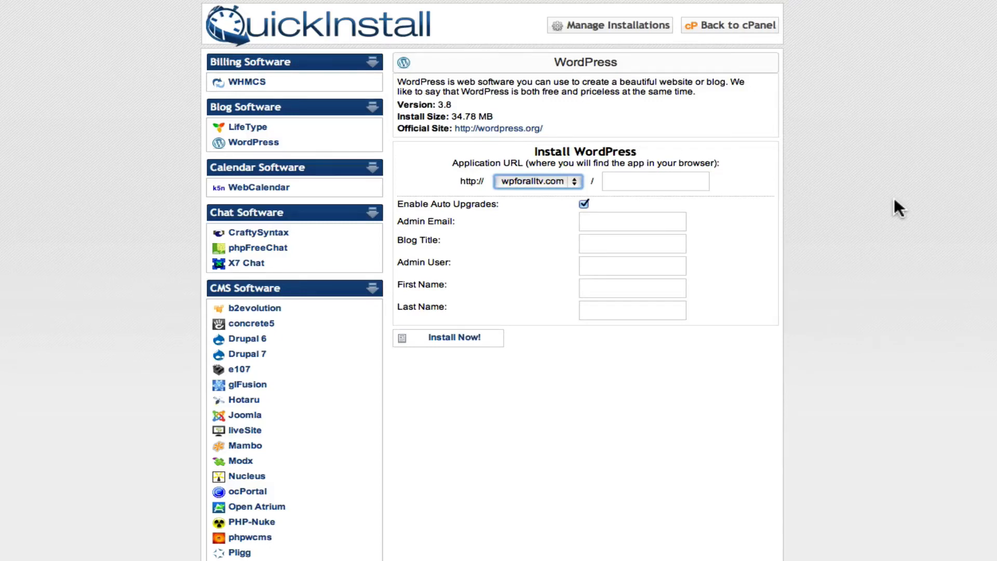
Enter the admin details and run Install Now, reaching the congratulations screen with login credentials
click(632, 221)
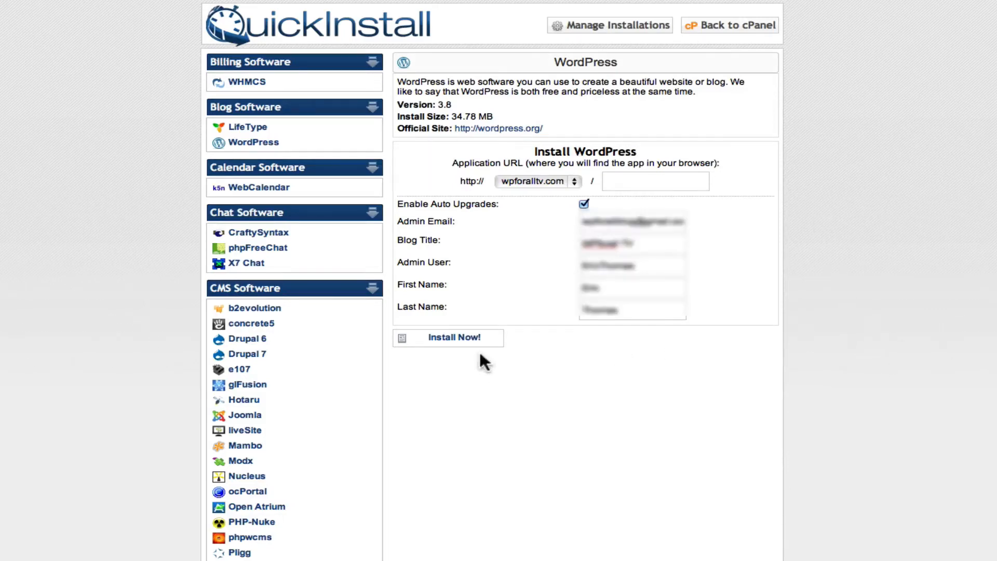
click(448, 337)
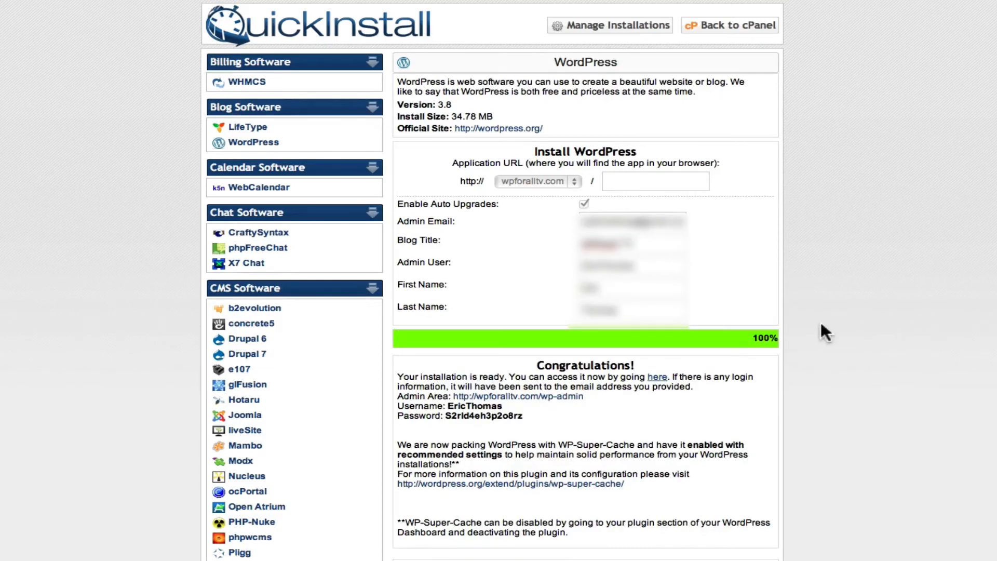
mouse_move(638, 374)
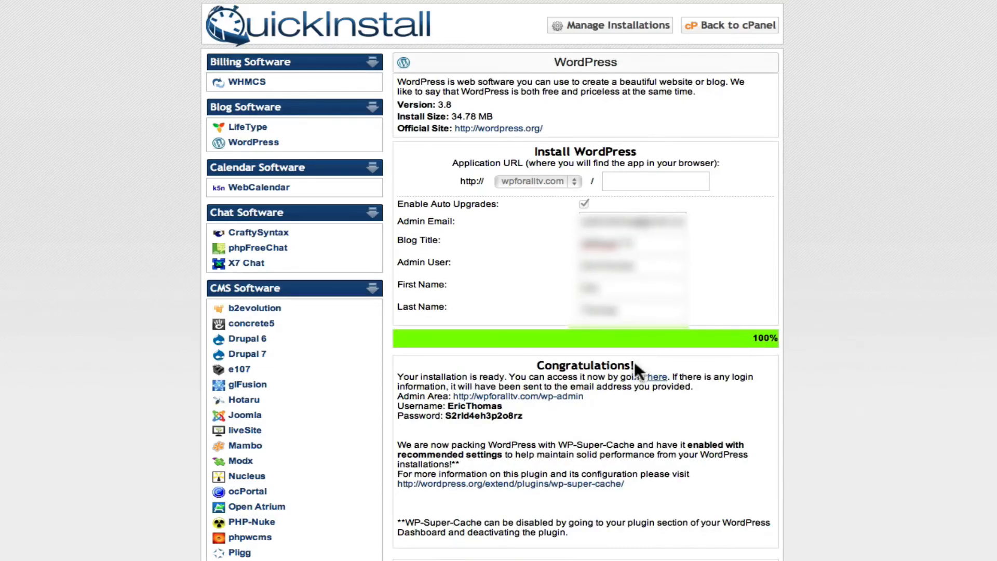
scroll(down, 3)
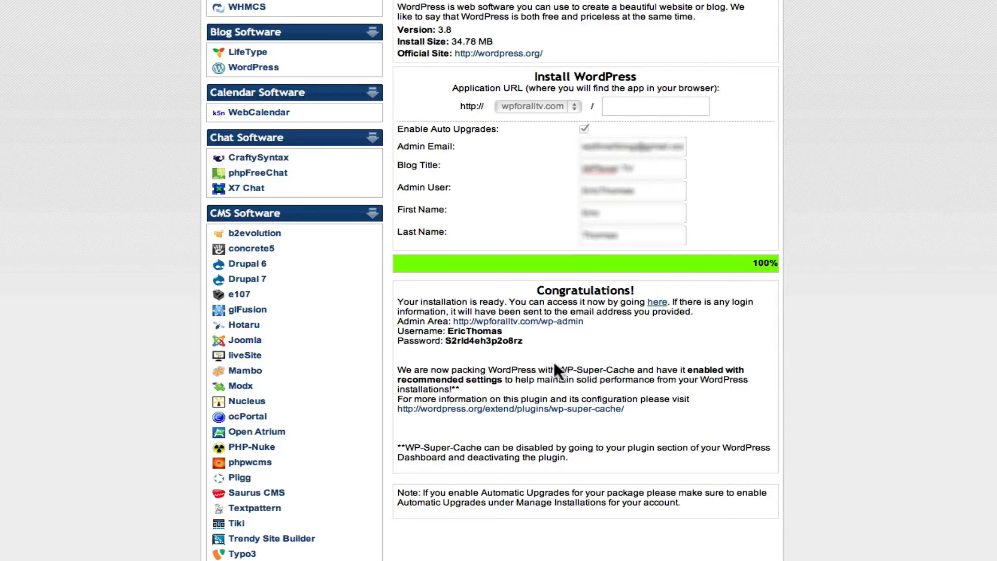
mouse_move(544, 362)
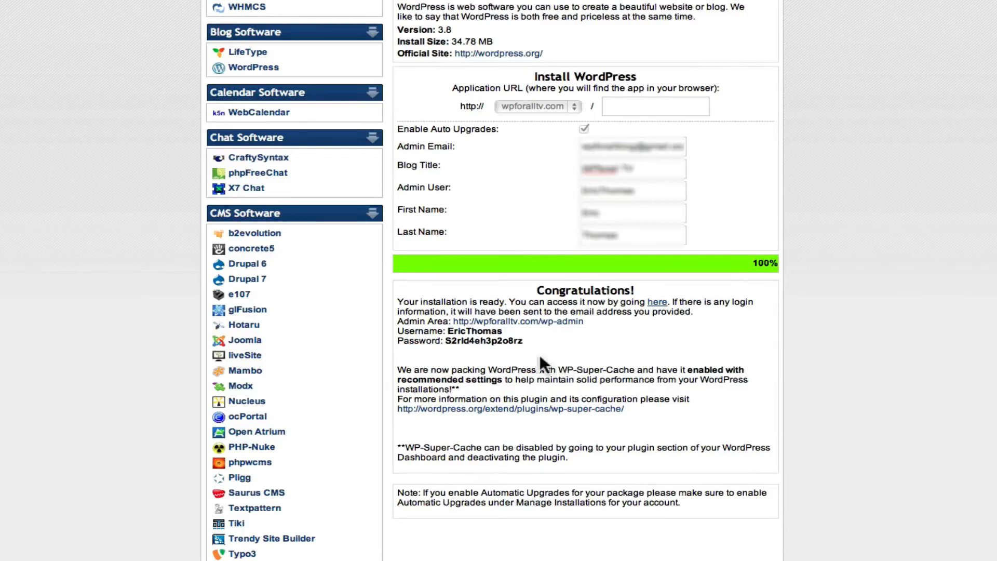
mouse_move(636, 350)
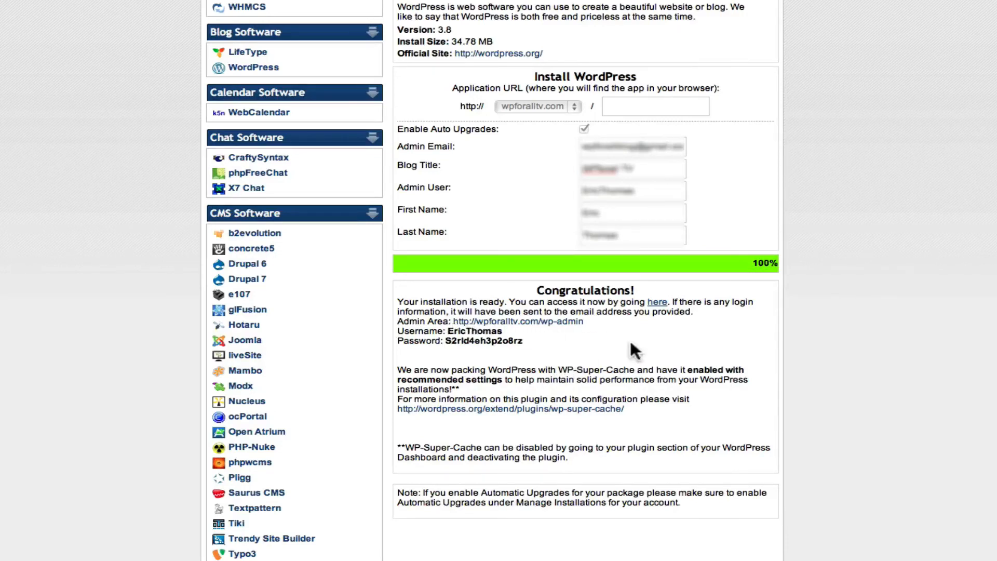
mouse_move(664, 350)
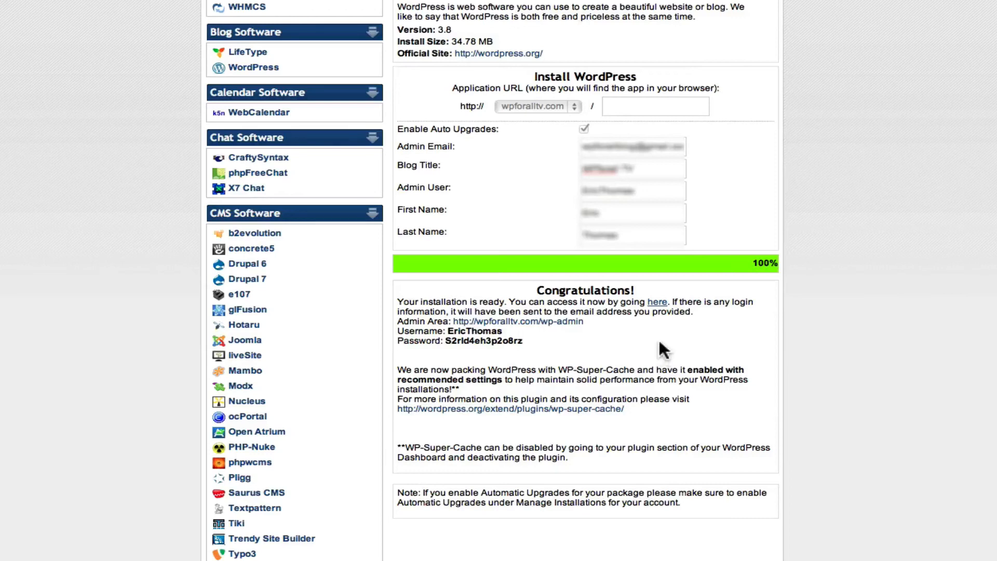
mouse_move(401, 323)
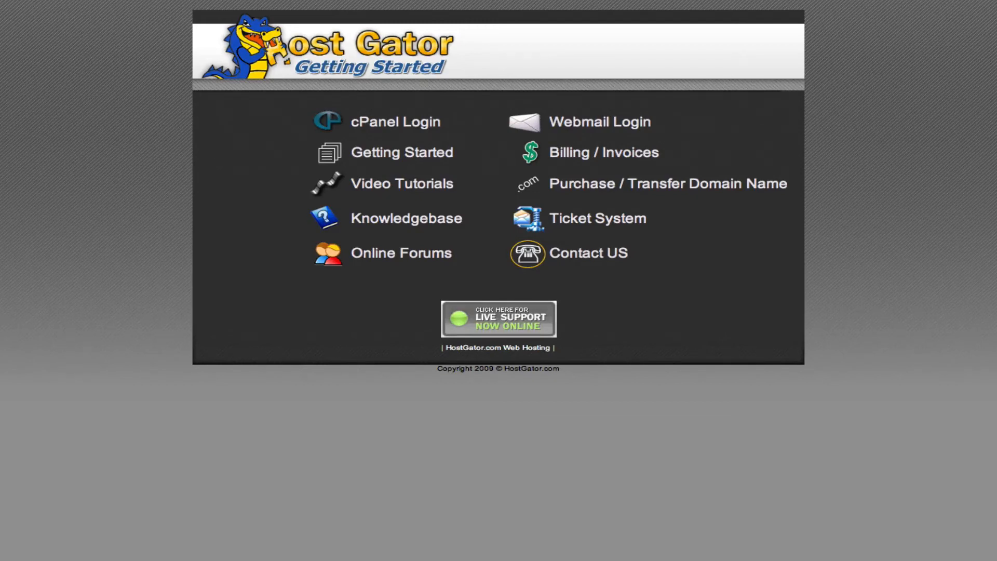
mouse_move(627, 12)
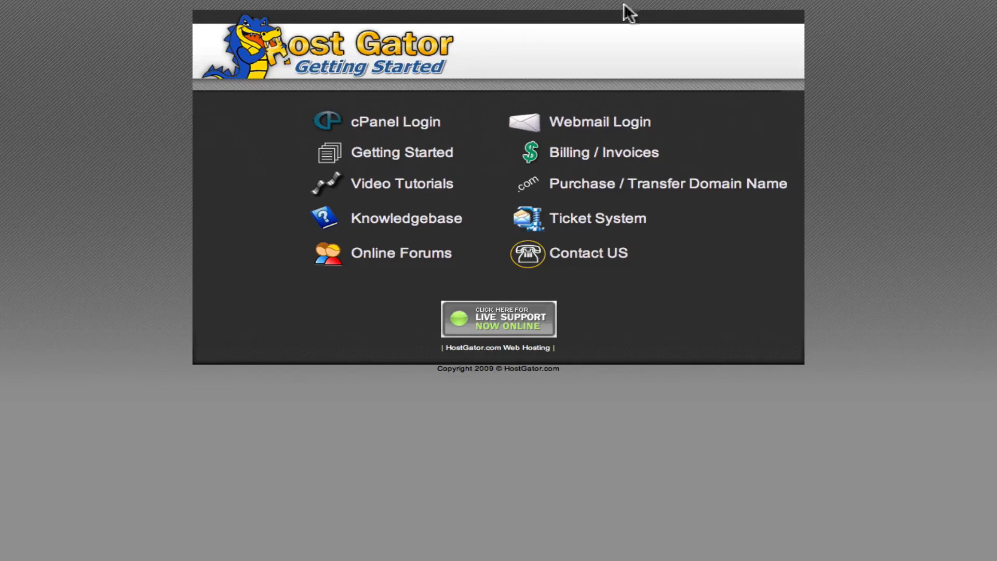